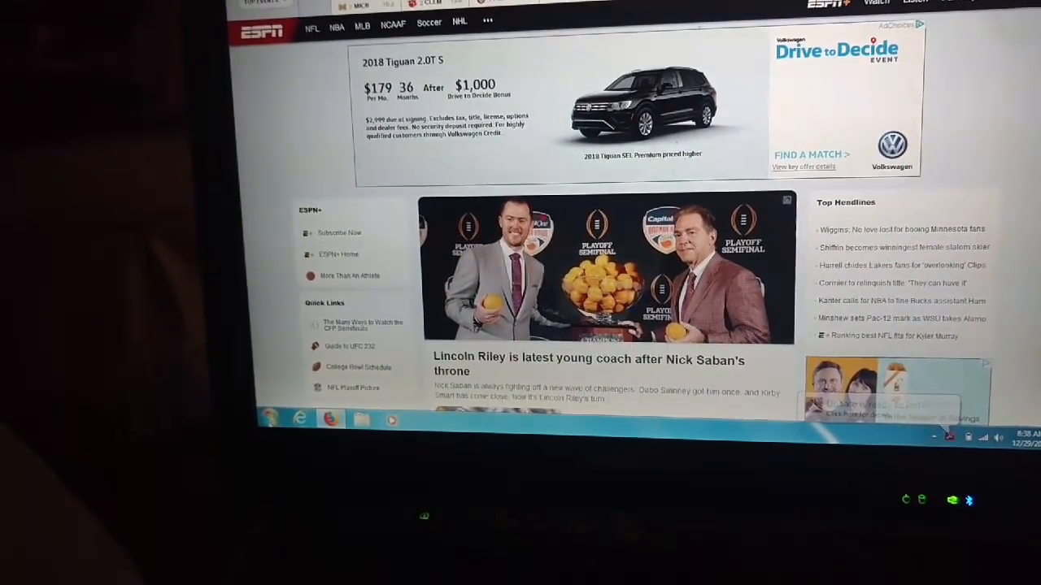
Step: Open the Start menu over the ESPN page to reach the shutdown options
click(271, 421)
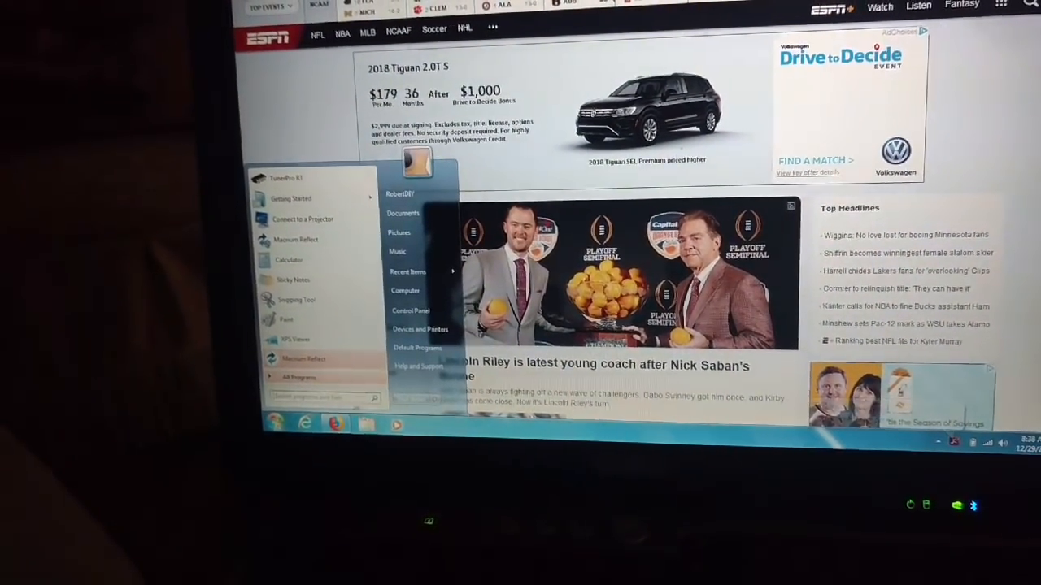